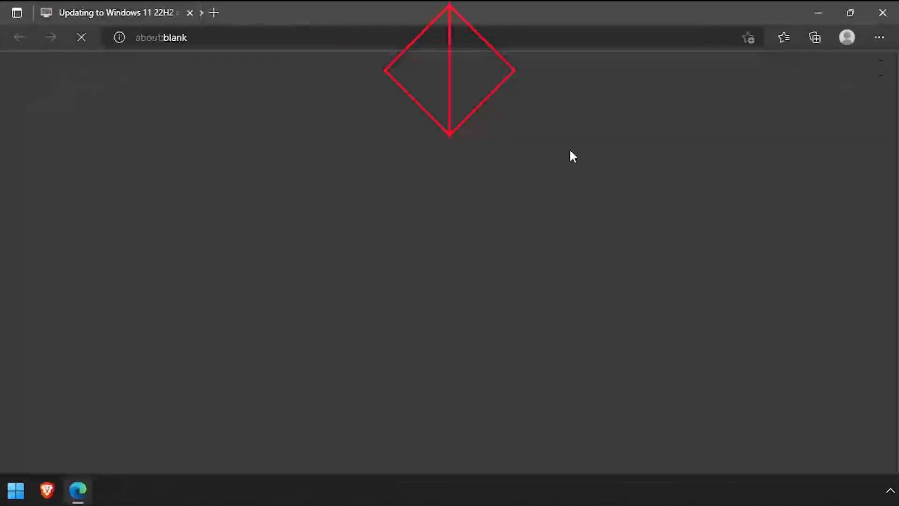
- Download the MediaCreationTool.bat repository as a ZIP from its GitHub Code menu
click(607, 207)
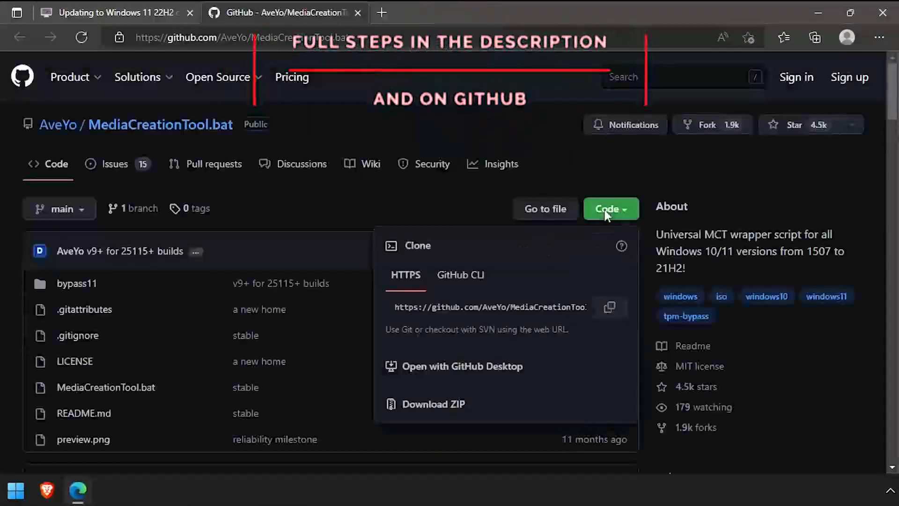
click(434, 403)
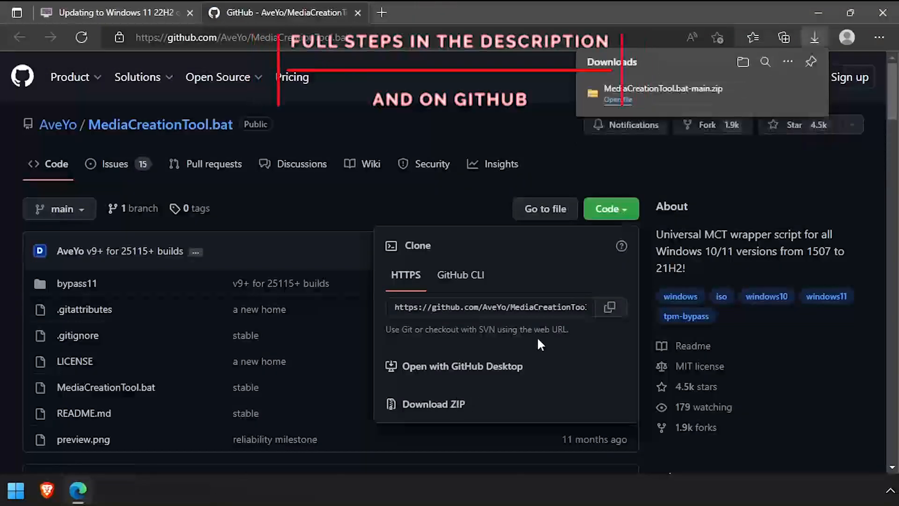
click(358, 13)
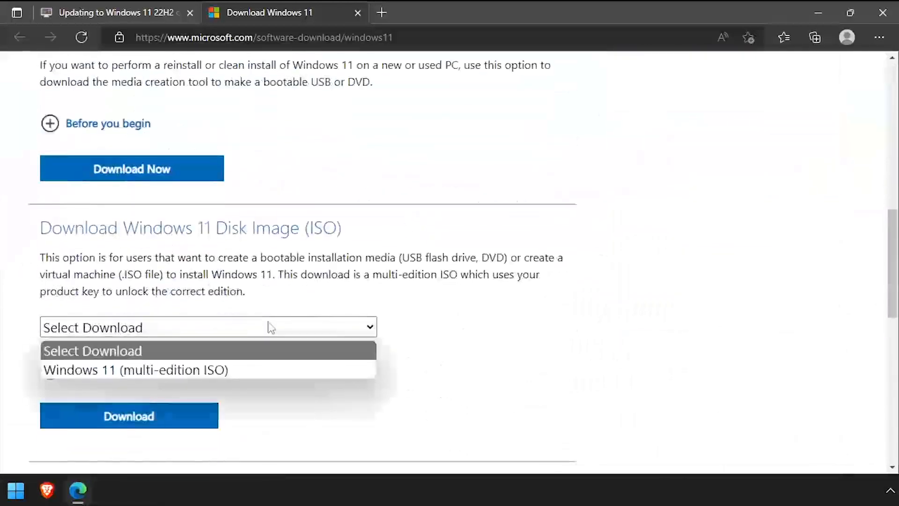
- Start the Windows 11 multi-edition ISO download in English, 64-bit, then close the page
click(136, 370)
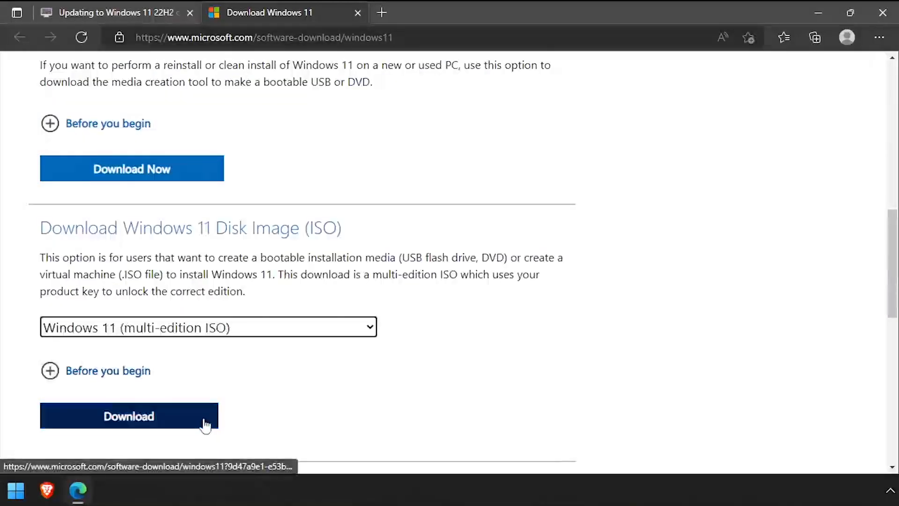
click(128, 415)
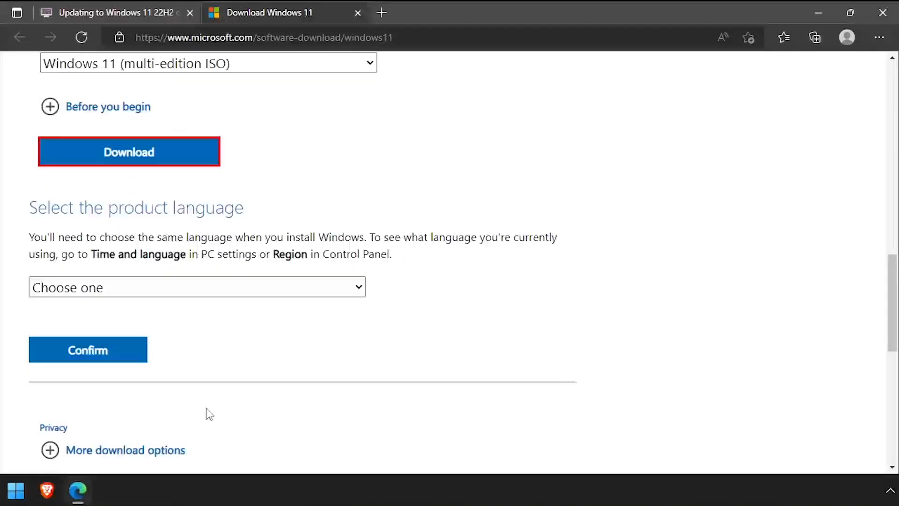
click(196, 287)
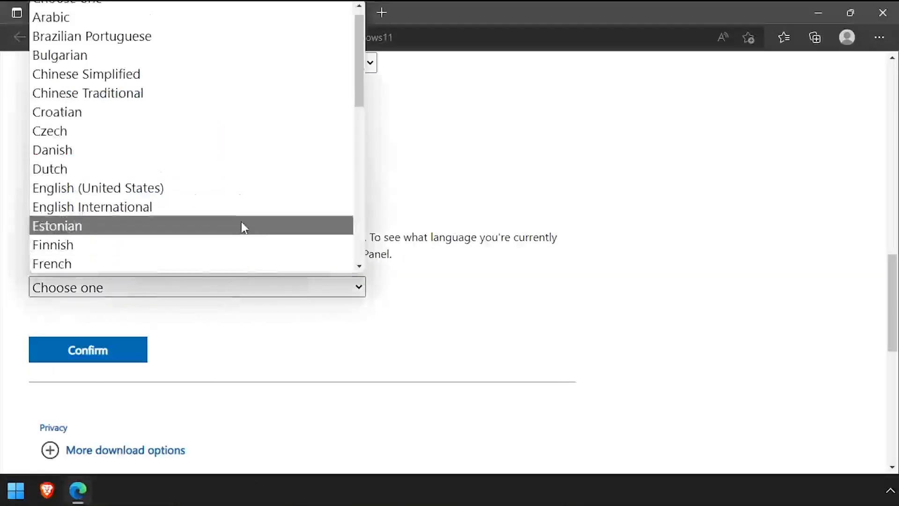
click(88, 349)
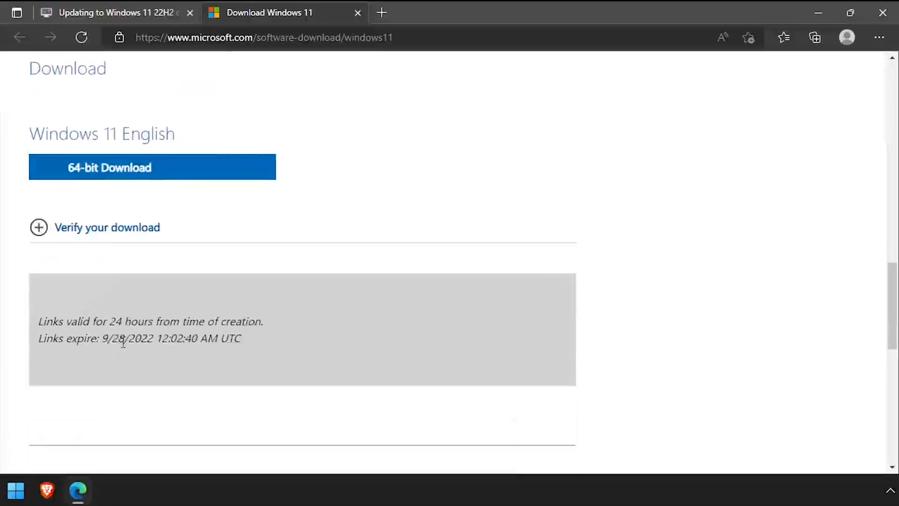
click(151, 166)
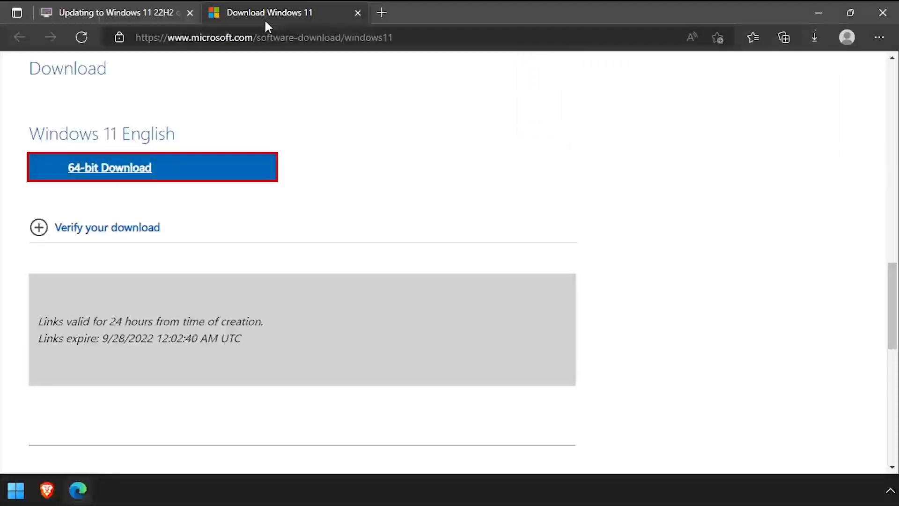
click(358, 12)
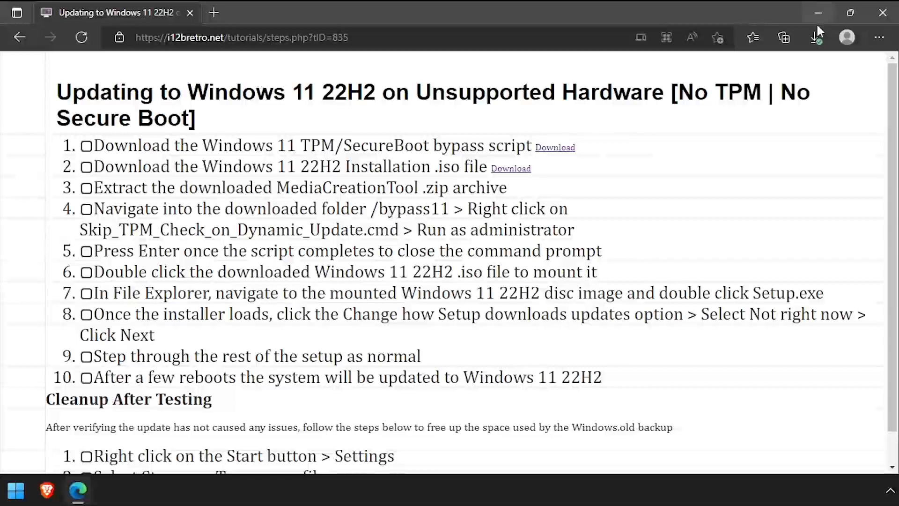
- Mount the Win11 22H2 ISO from Downloads and launch its setup.exe, declining updates
click(815, 37)
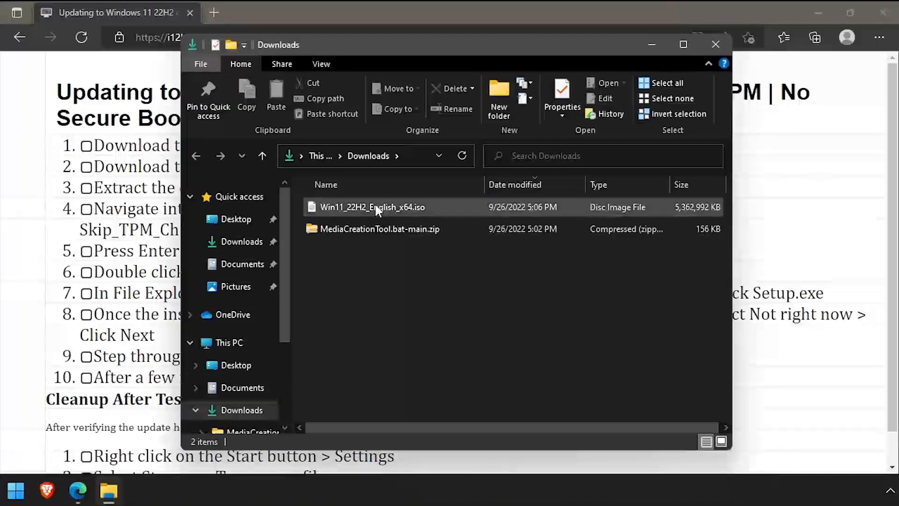
double_click(372, 207)
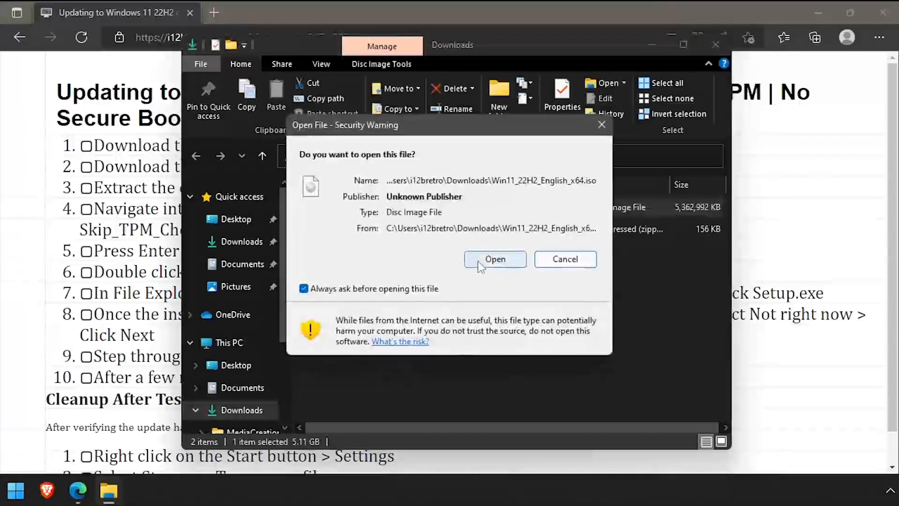
click(494, 258)
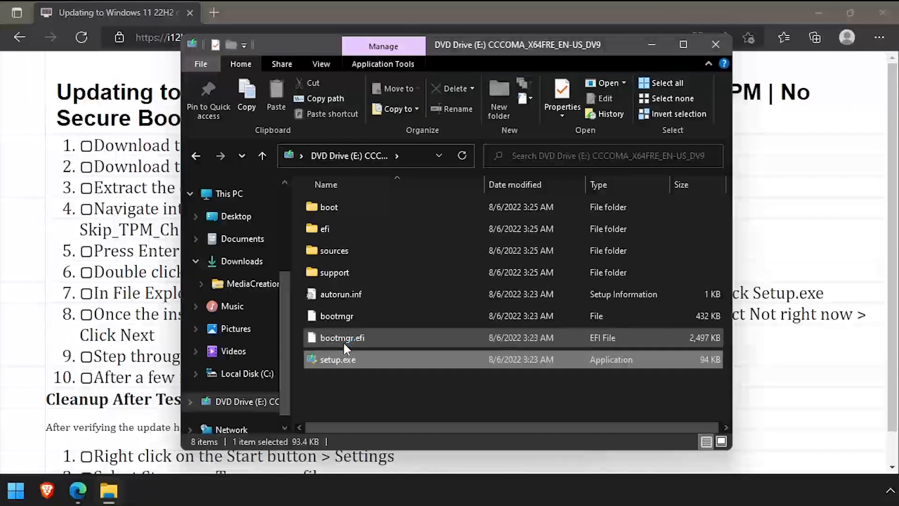
double_click(338, 358)
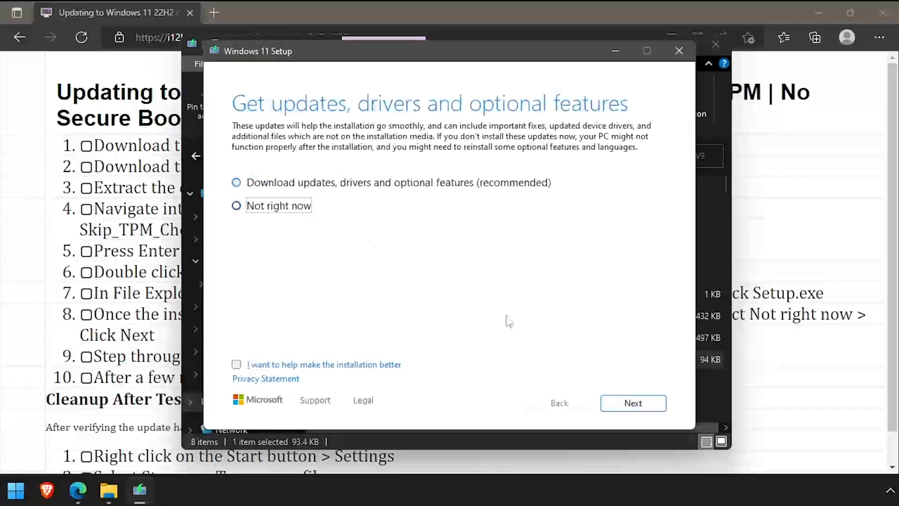
click(632, 402)
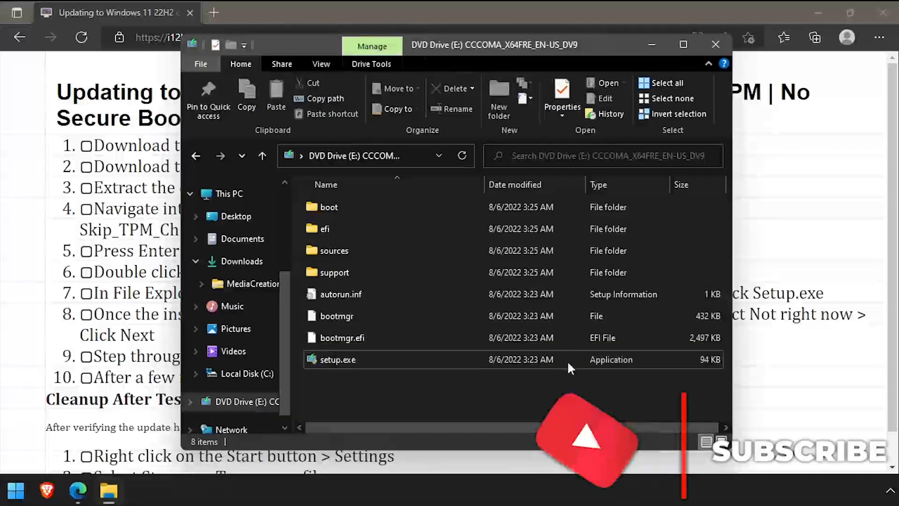
- Extract MediaCreationTool.bat-main.zip in Downloads and browse into its bypass11 folder
click(241, 261)
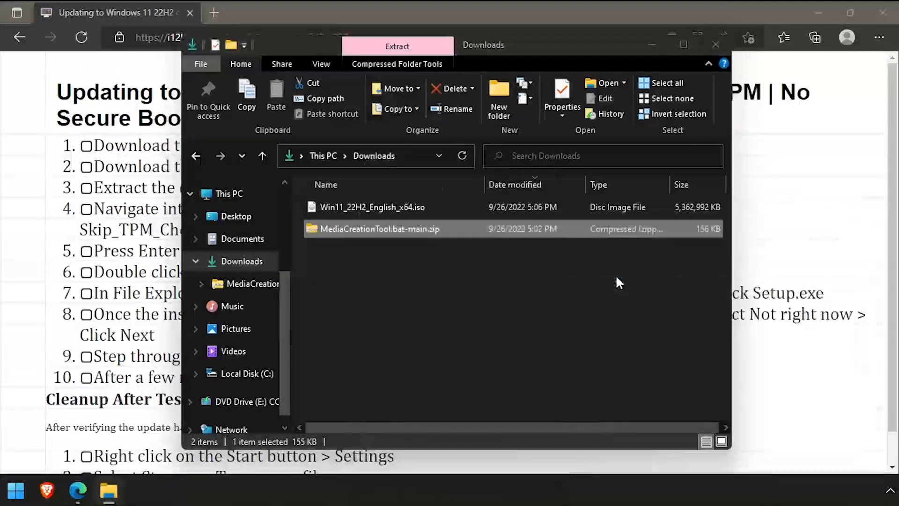
click(397, 45)
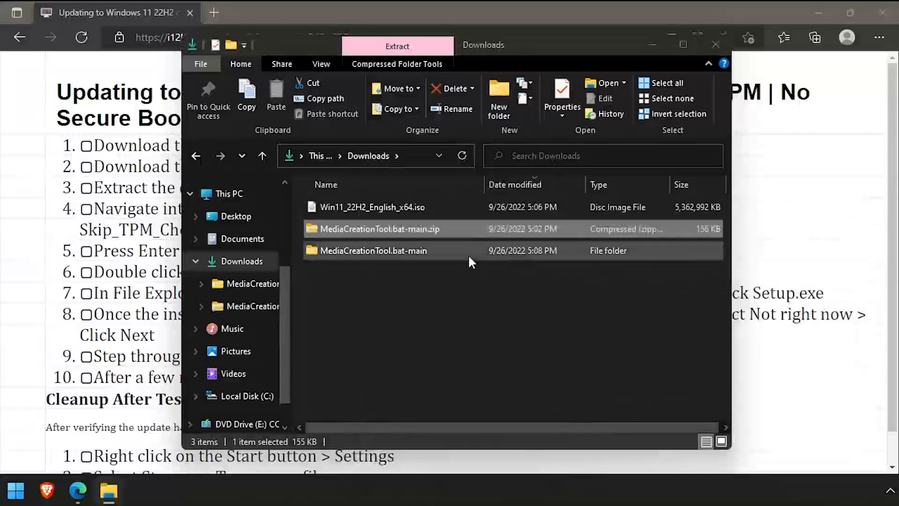
double_click(374, 251)
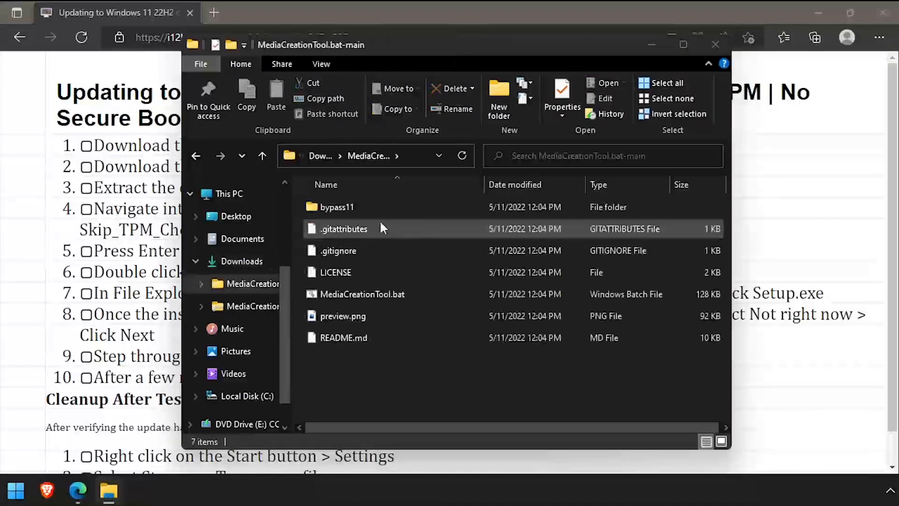
double_click(337, 206)
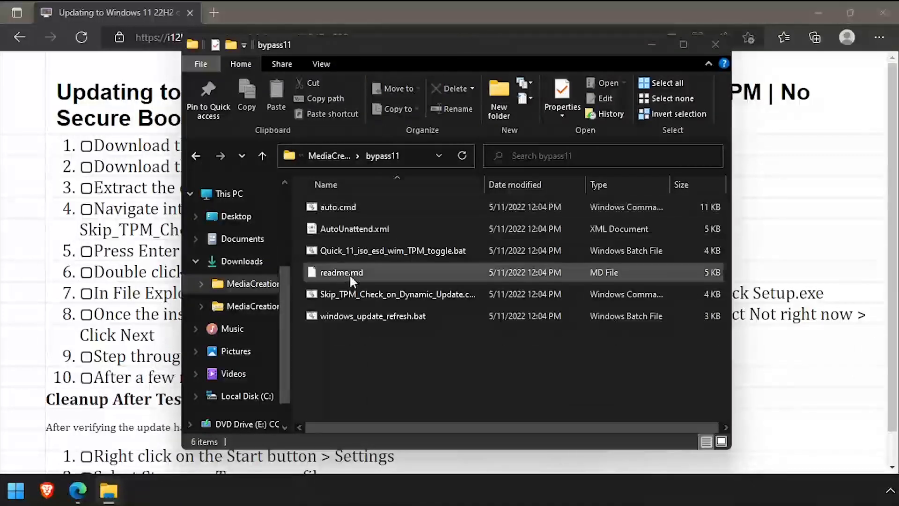
- Run Skip_TPM_Check_on_Dynamic_Update.cmd as administrator
click(397, 294)
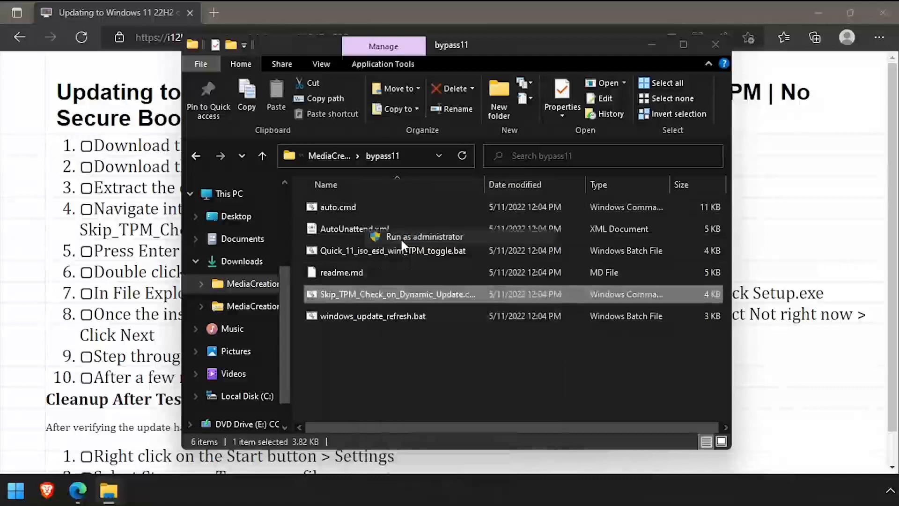
click(424, 236)
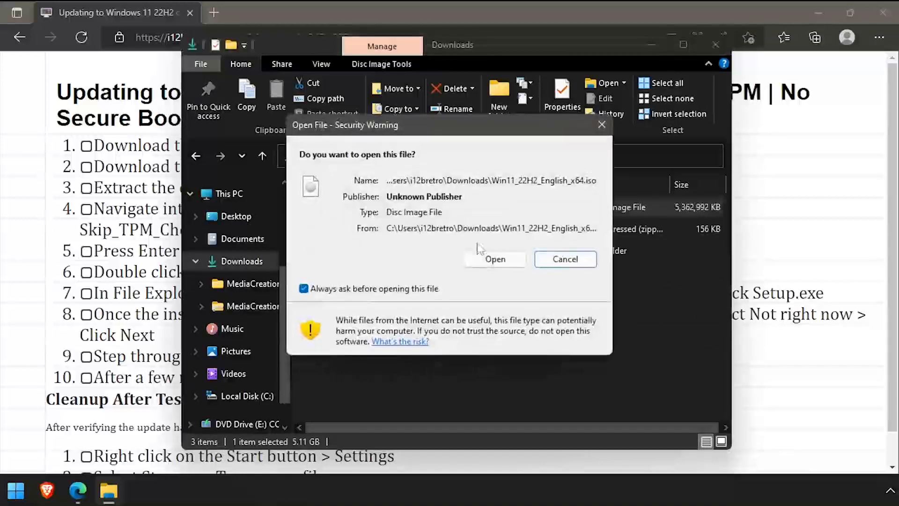
- Mount the Win11_22H2_English_x64 image again and run setup.exe from DVD drive E:
click(495, 258)
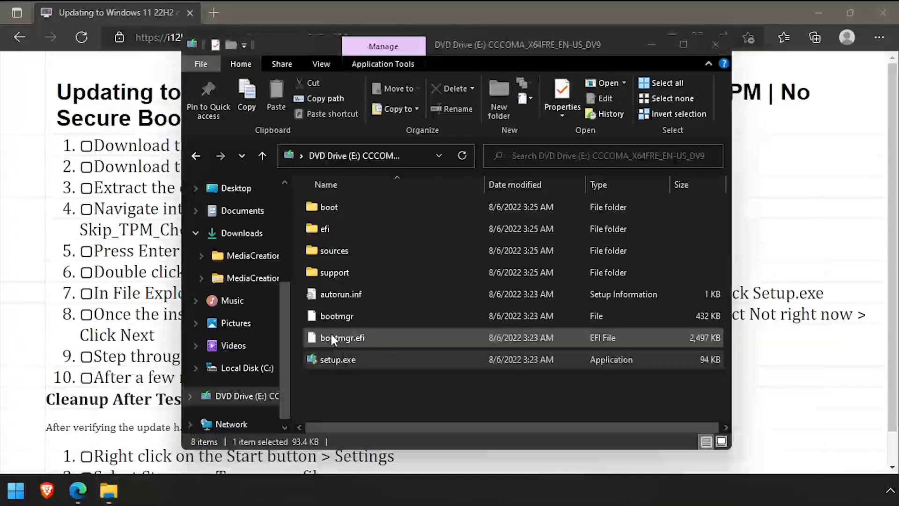
double_click(338, 359)
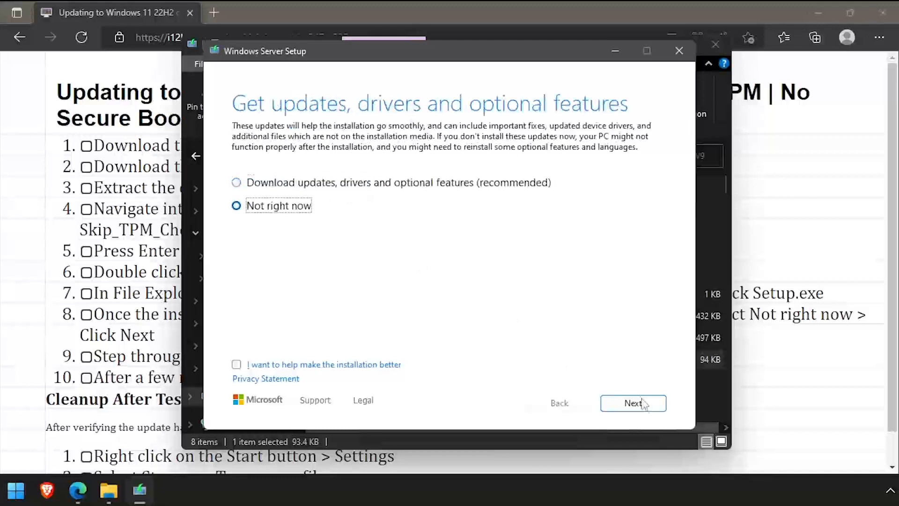
- Proceed through setup without updates, keeping files, settings and apps, and install Windows 11 Pro
click(632, 402)
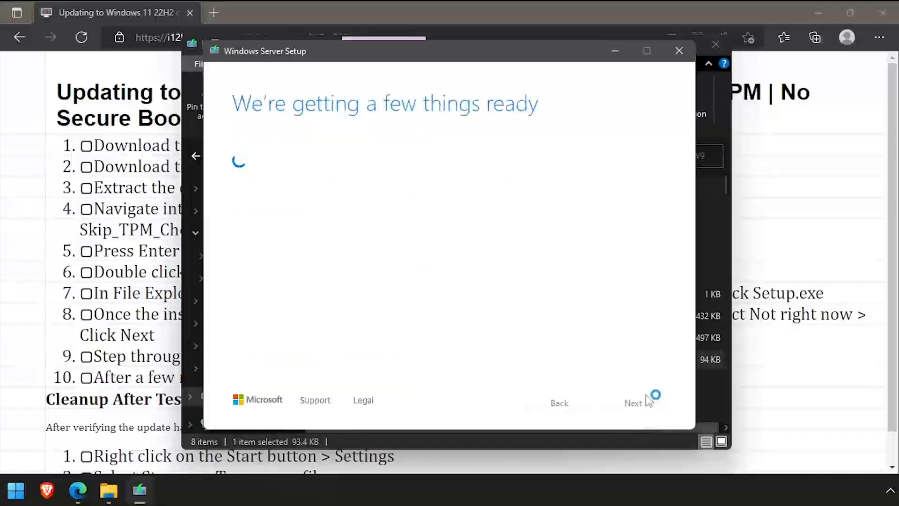
click(633, 402)
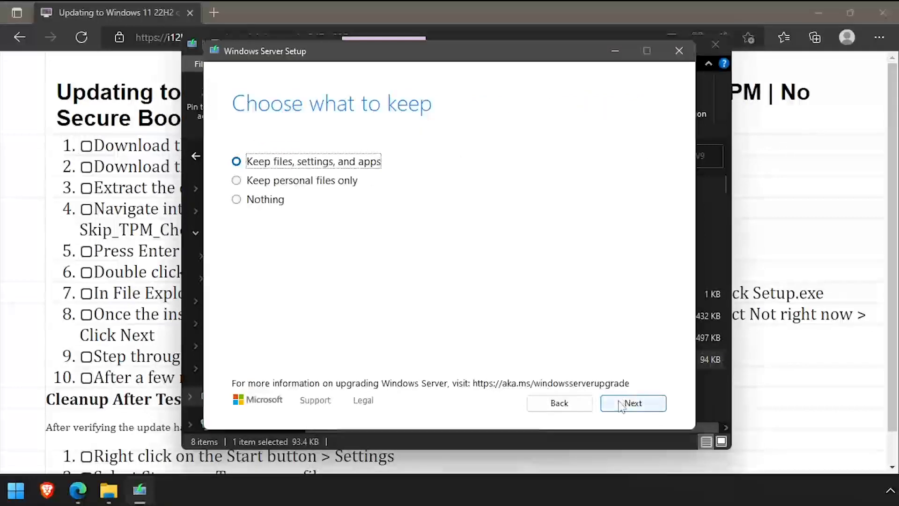
click(633, 403)
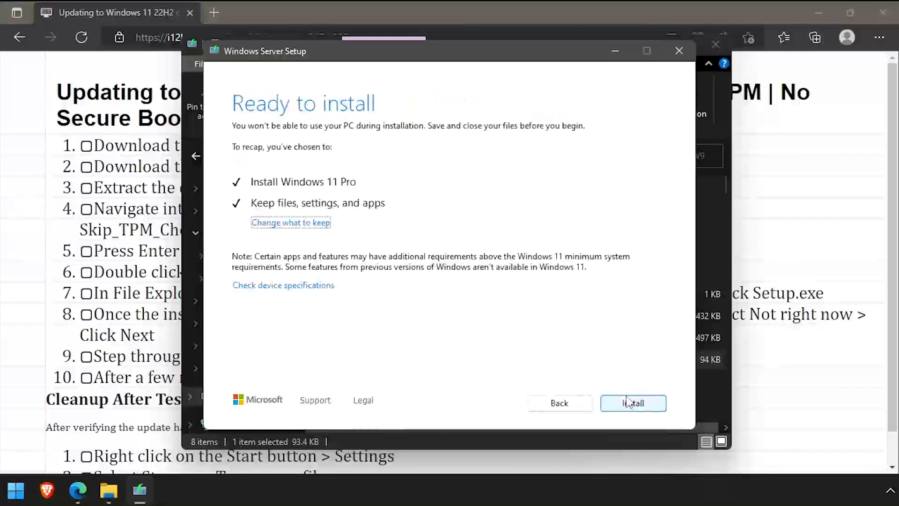
click(633, 402)
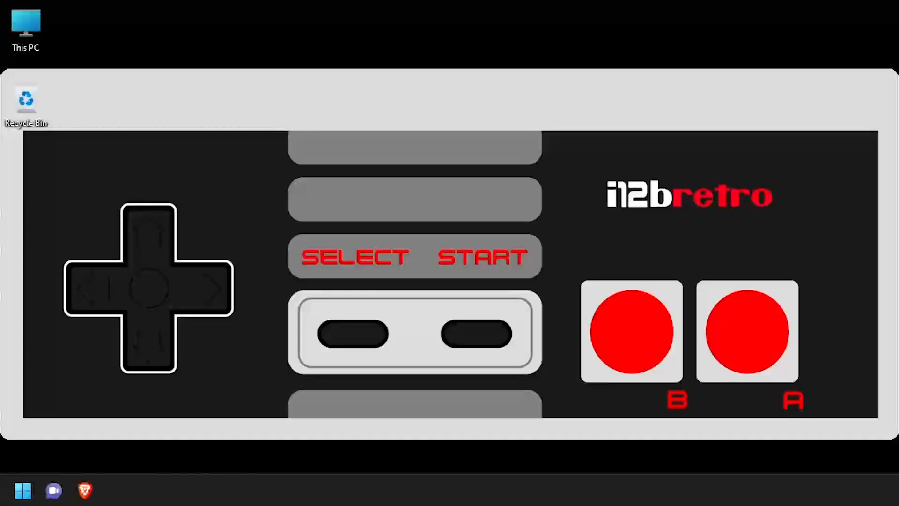
- Run winver from the Start menu's Run box to confirm version 22H2, then launch Settings
right_click(22, 490)
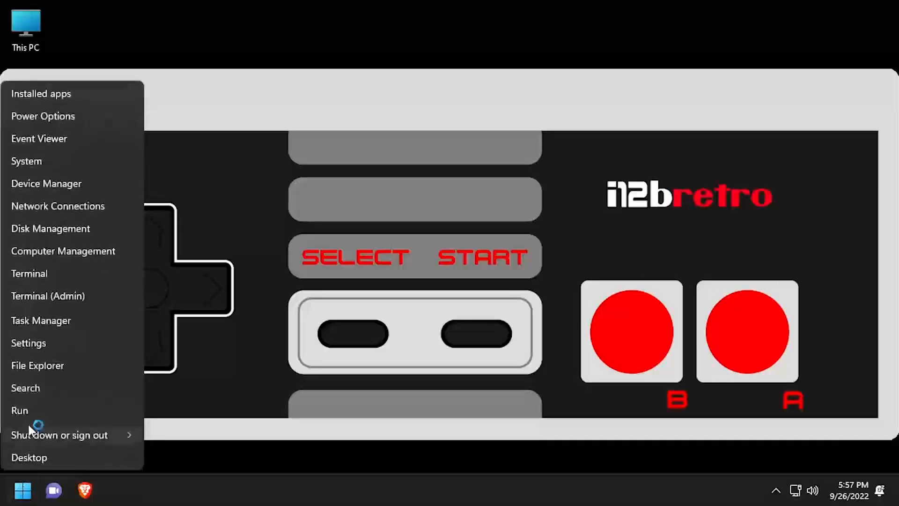
click(19, 410)
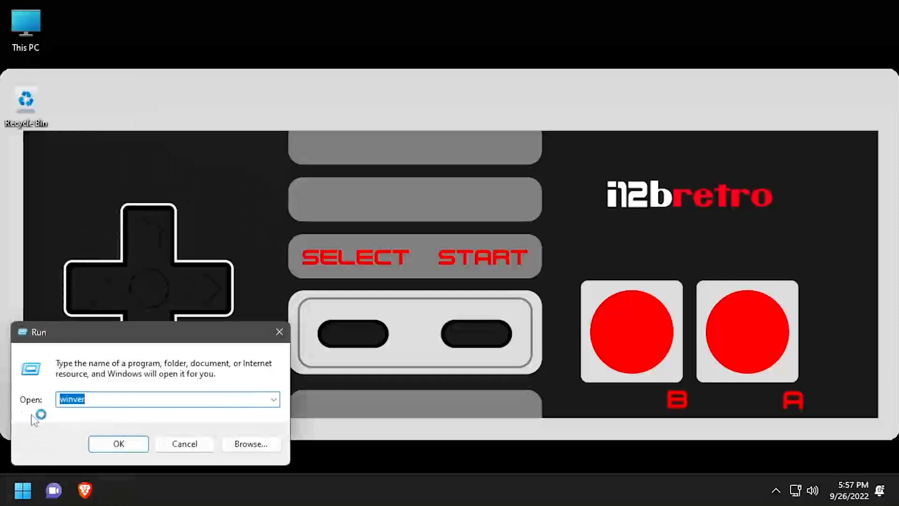
click(118, 444)
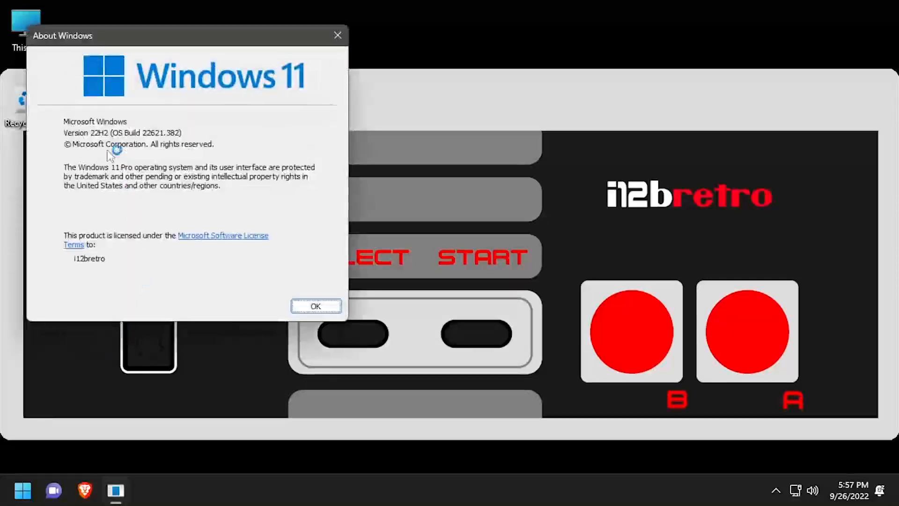
mouse_move(170, 60)
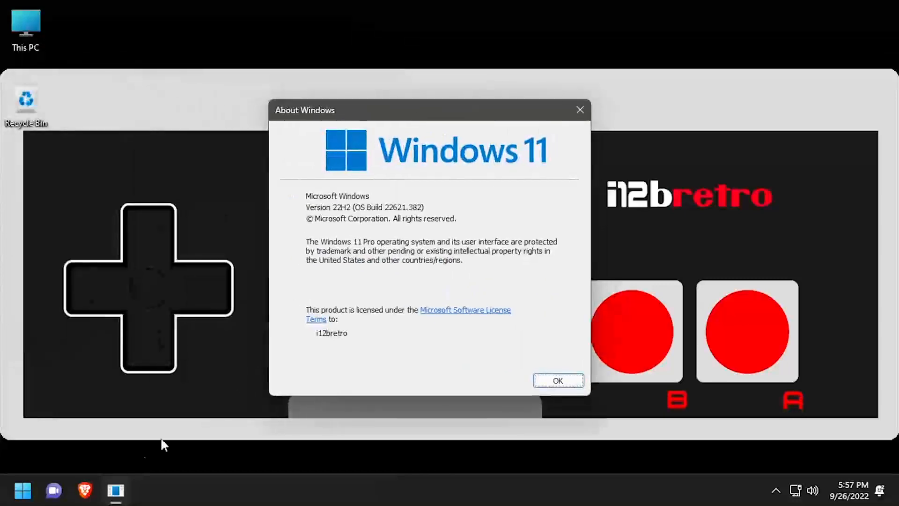
right_click(22, 489)
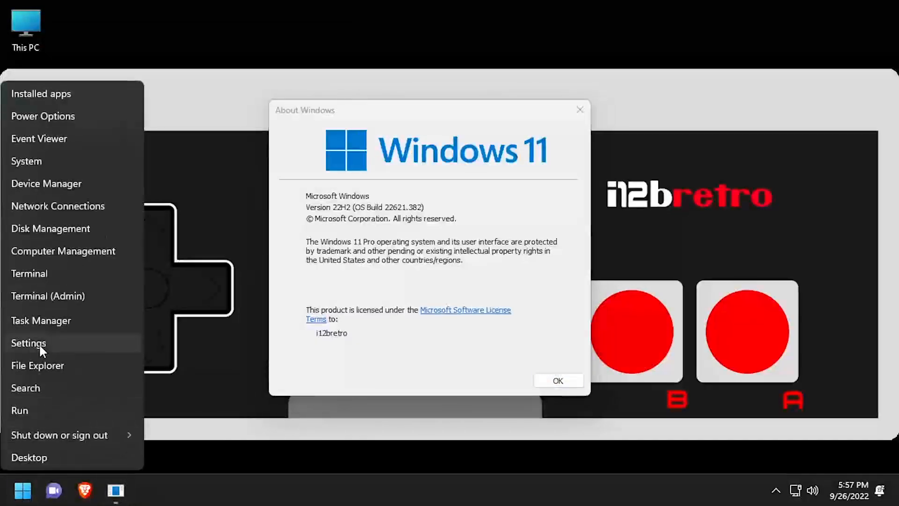
click(28, 343)
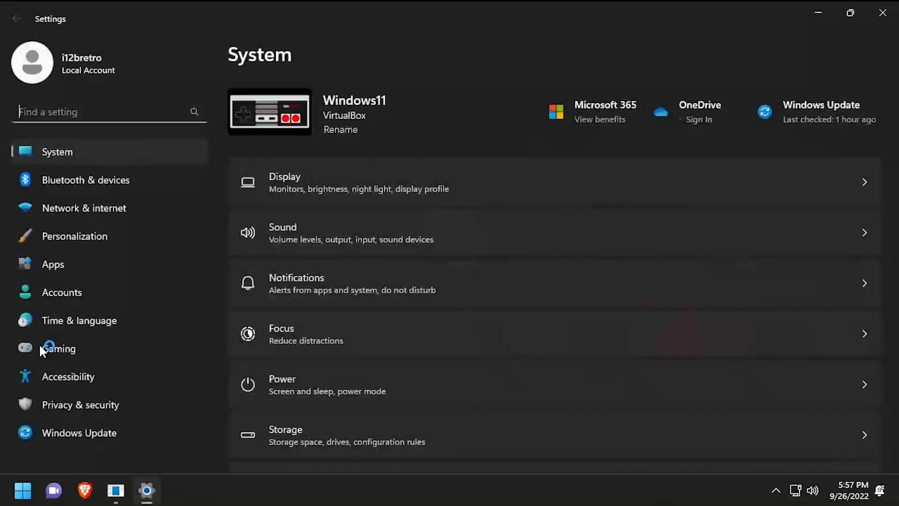
- Remove the previous Windows installation files under Storage > Temporary files, then launch File Explorer
scroll(down, 3)
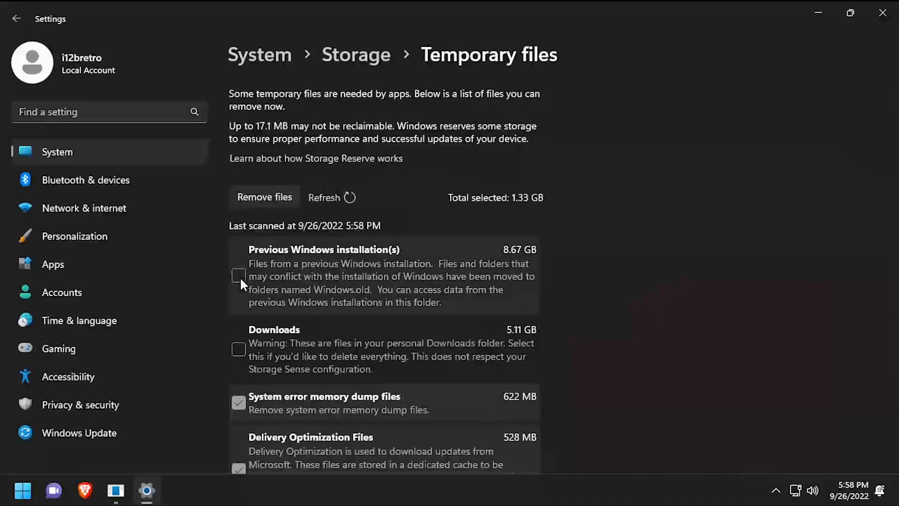
click(264, 197)
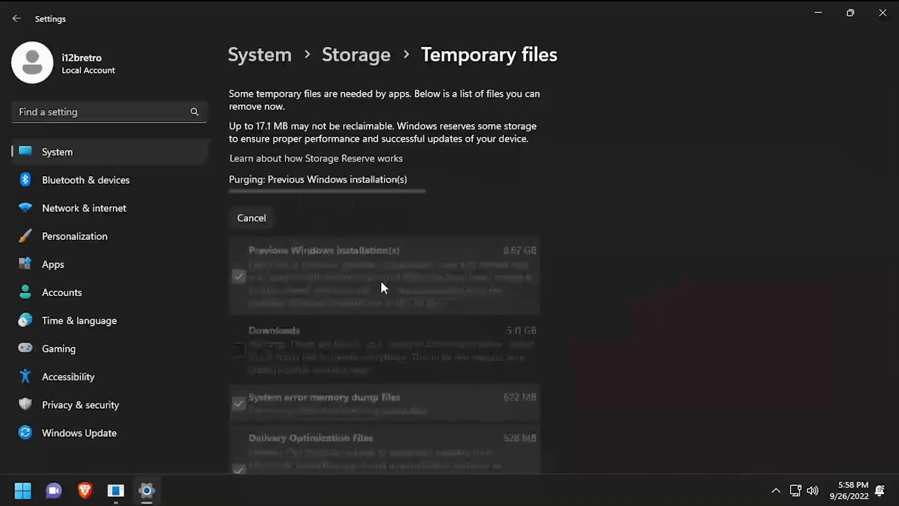
right_click(22, 489)
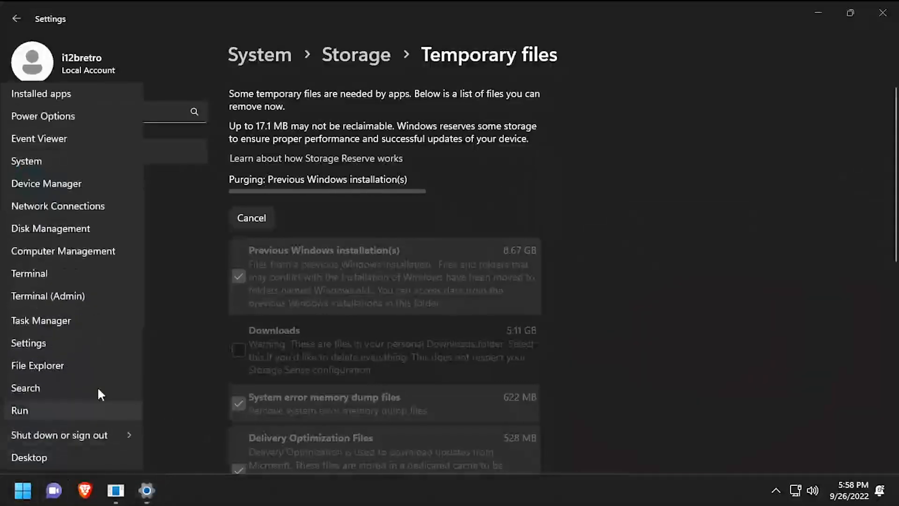
click(37, 365)
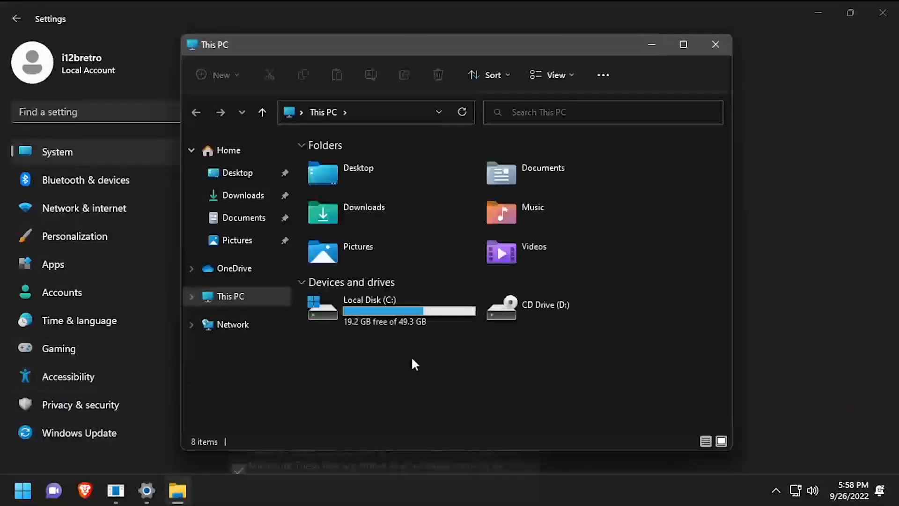
- Browse Local Disk (C:) twice from This PC to check whether Windows.old remains
double_click(369, 310)
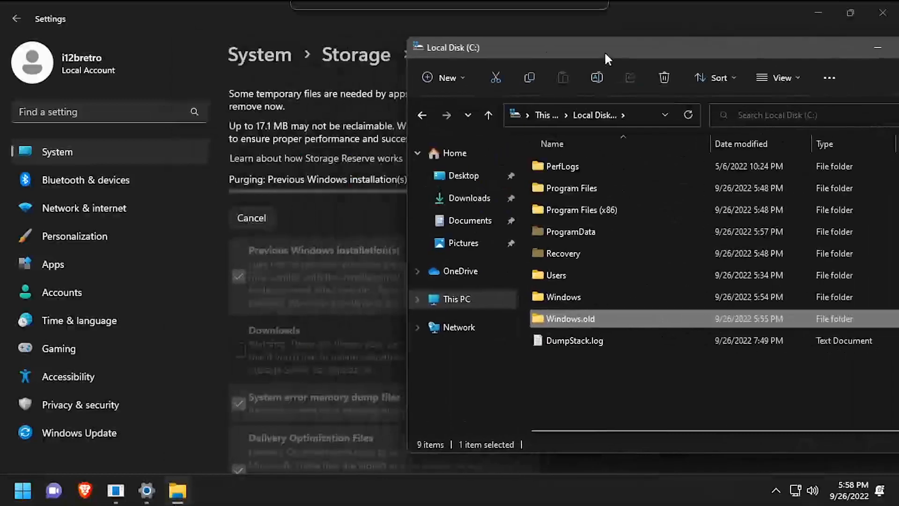
click(488, 115)
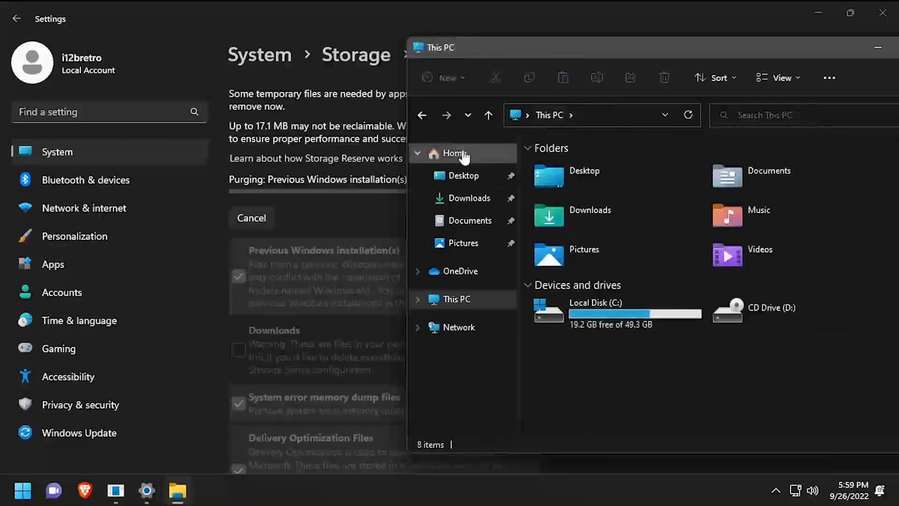
double_click(595, 303)
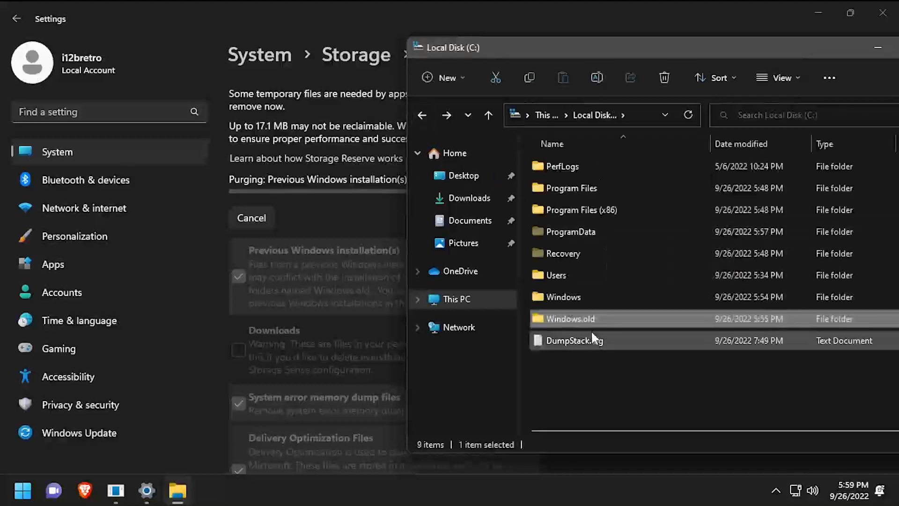